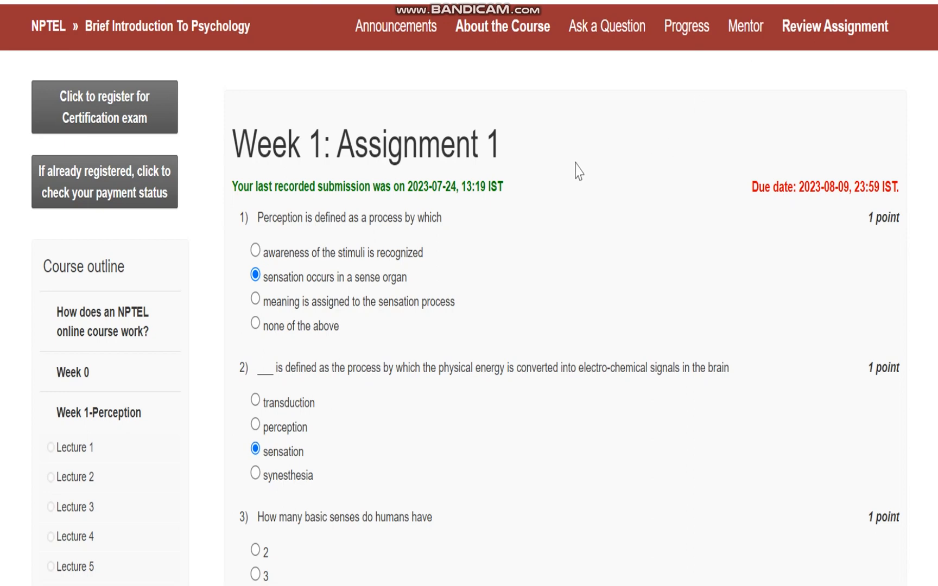
pyautogui.moveTo(617, 142)
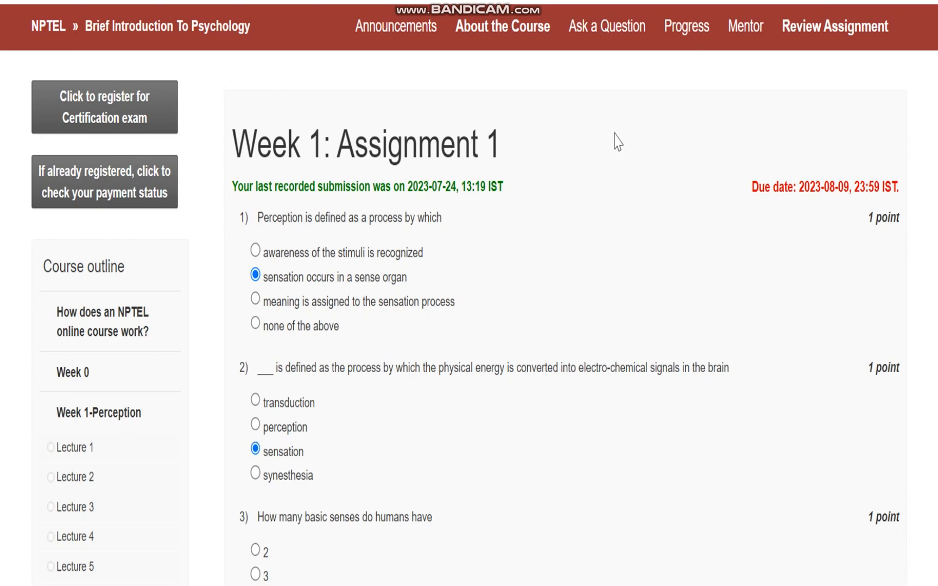
pyautogui.moveTo(372, 103)
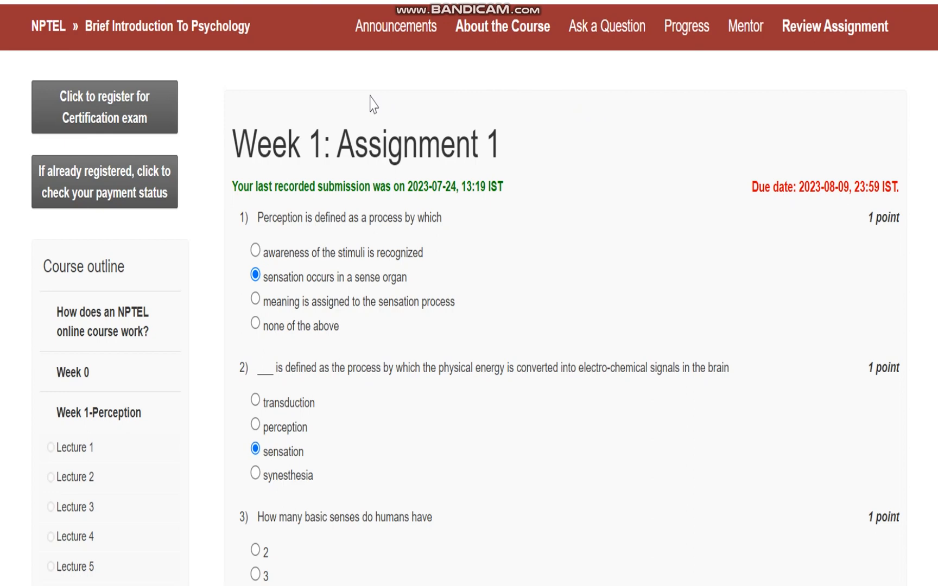
pyautogui.moveTo(511, 266)
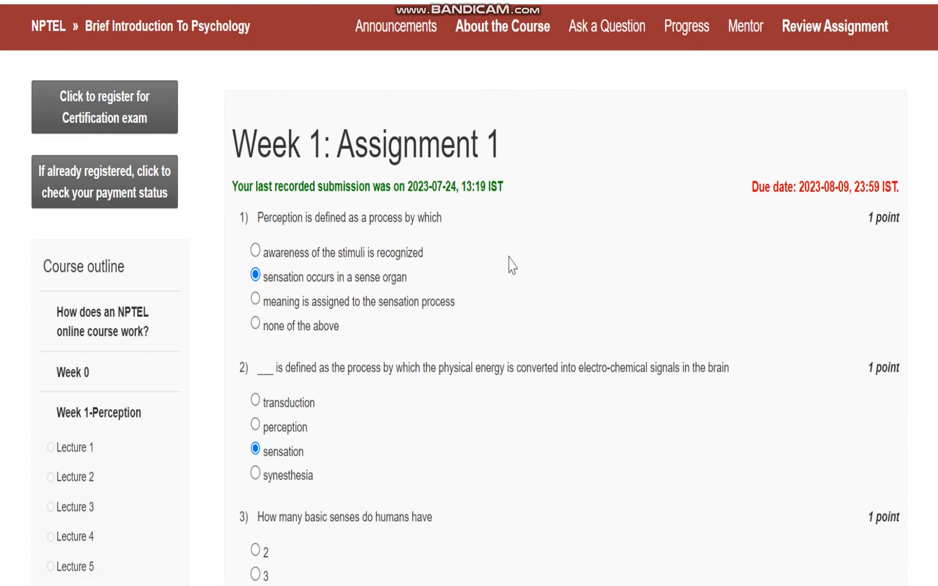
pyautogui.scroll(-3)
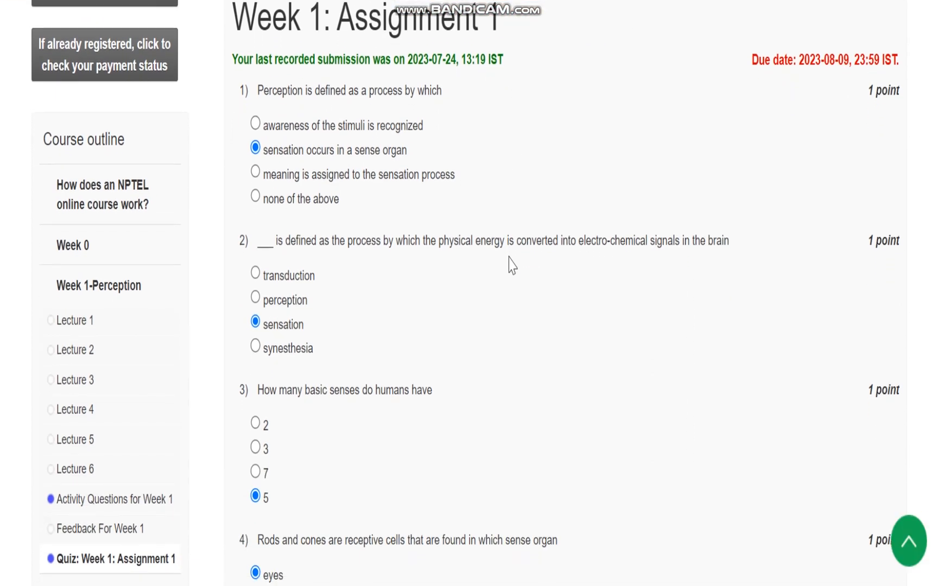
pyautogui.moveTo(345, 111)
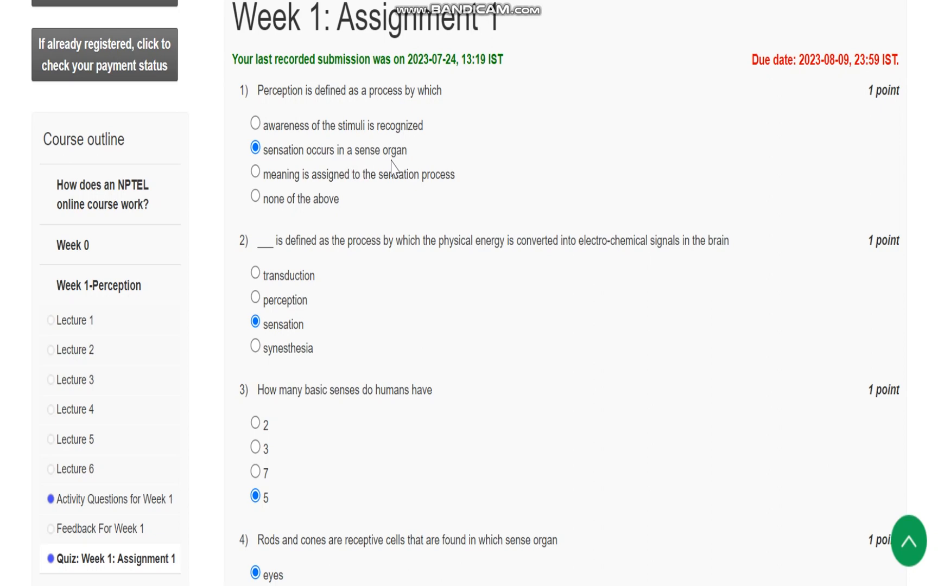
pyautogui.scroll(-3)
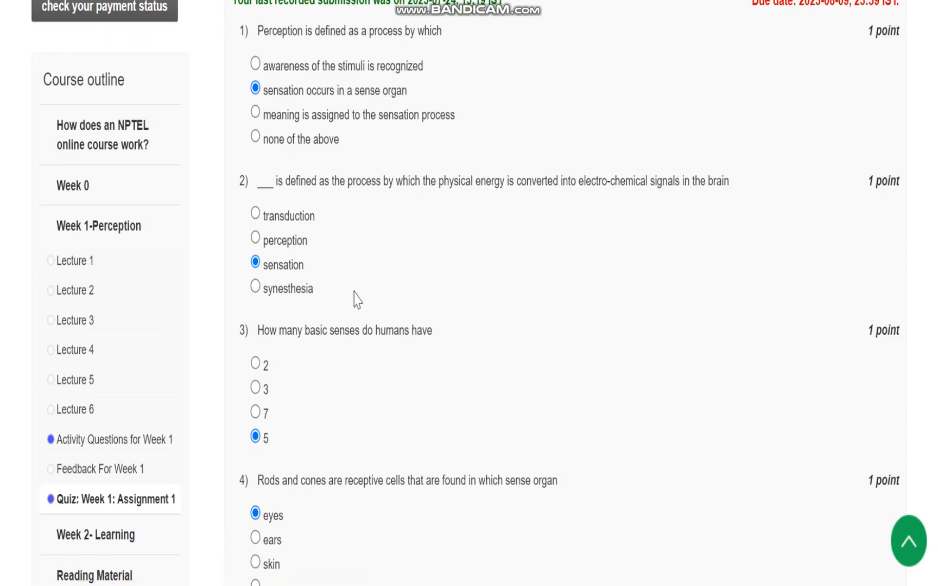
pyautogui.scroll(-3)
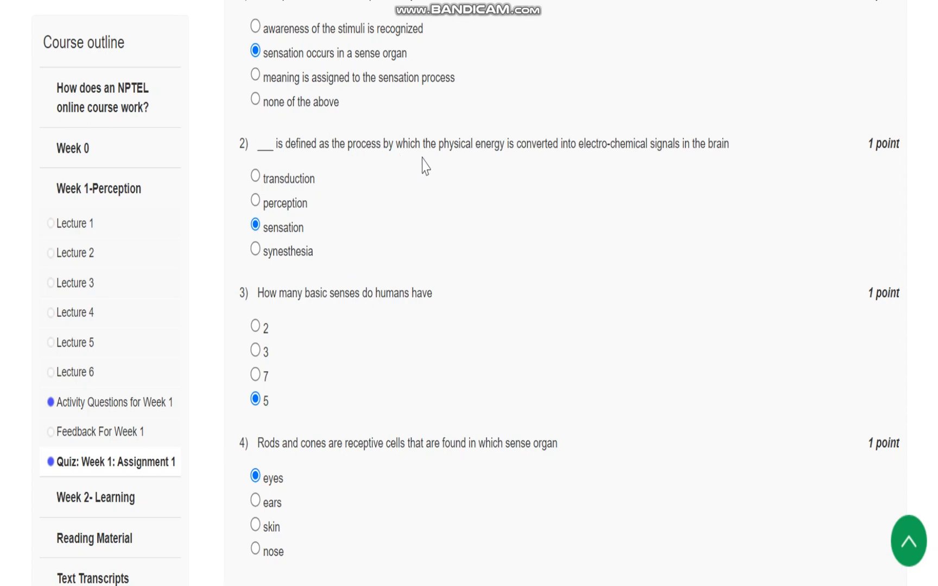
pyautogui.moveTo(505, 170)
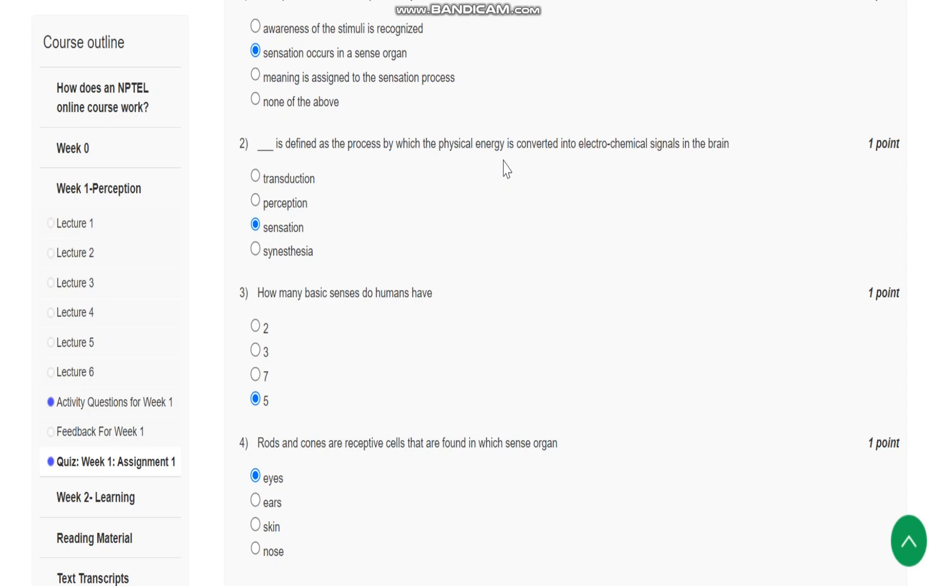
pyautogui.moveTo(347, 214)
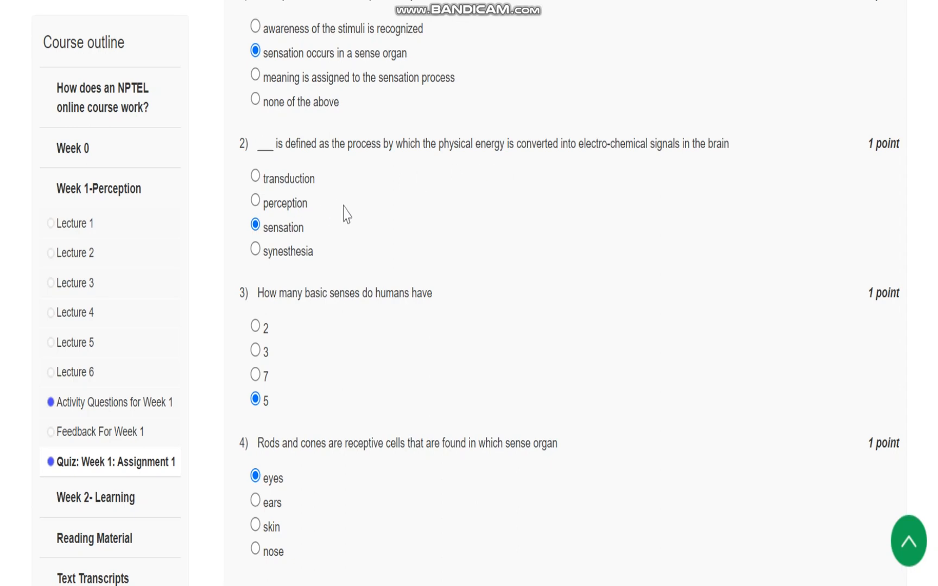
pyautogui.scroll(-3)
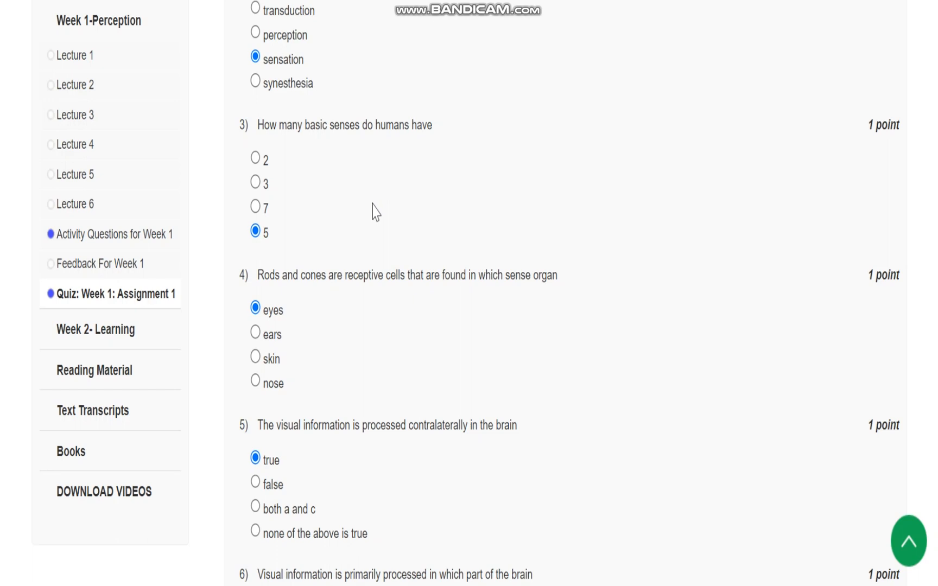
pyautogui.moveTo(278, 257)
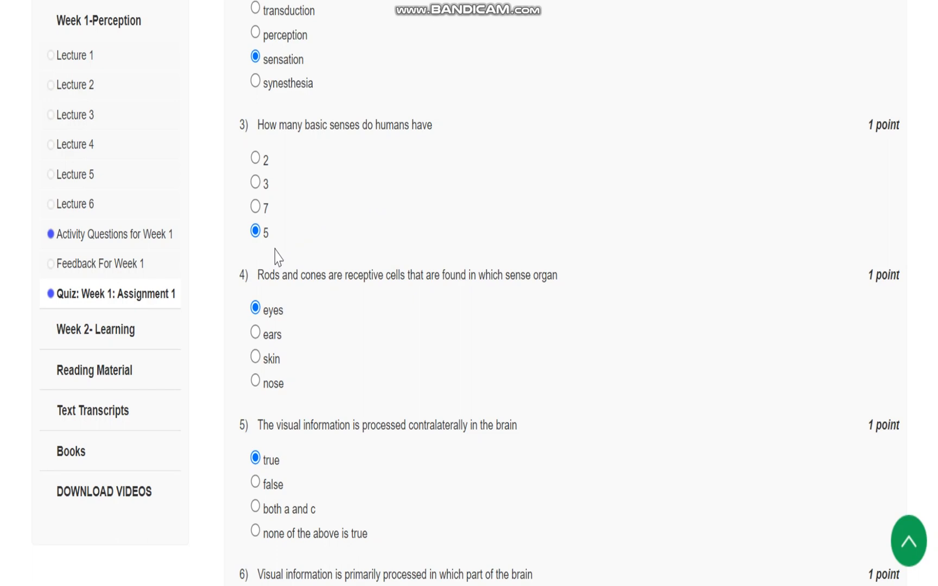
pyautogui.scroll(-3)
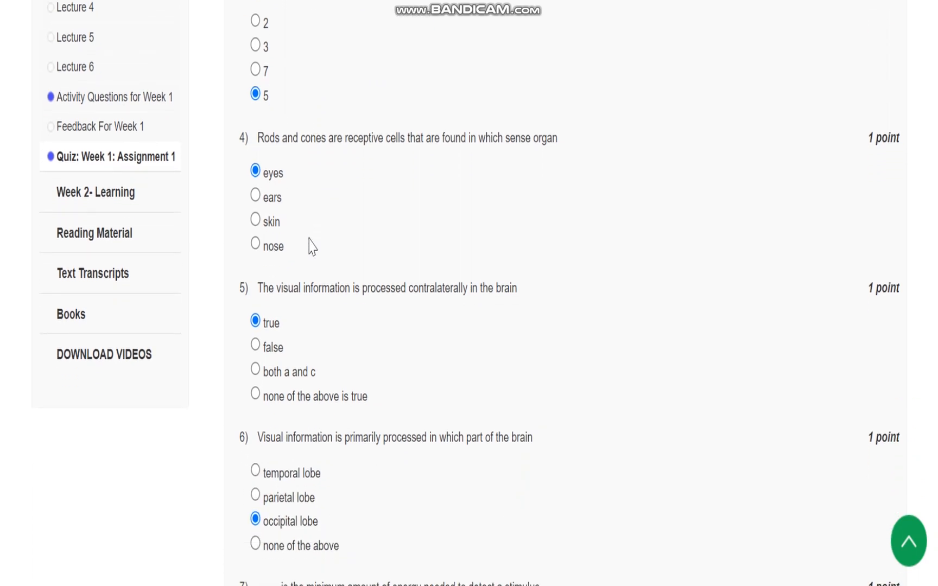
pyautogui.moveTo(367, 166)
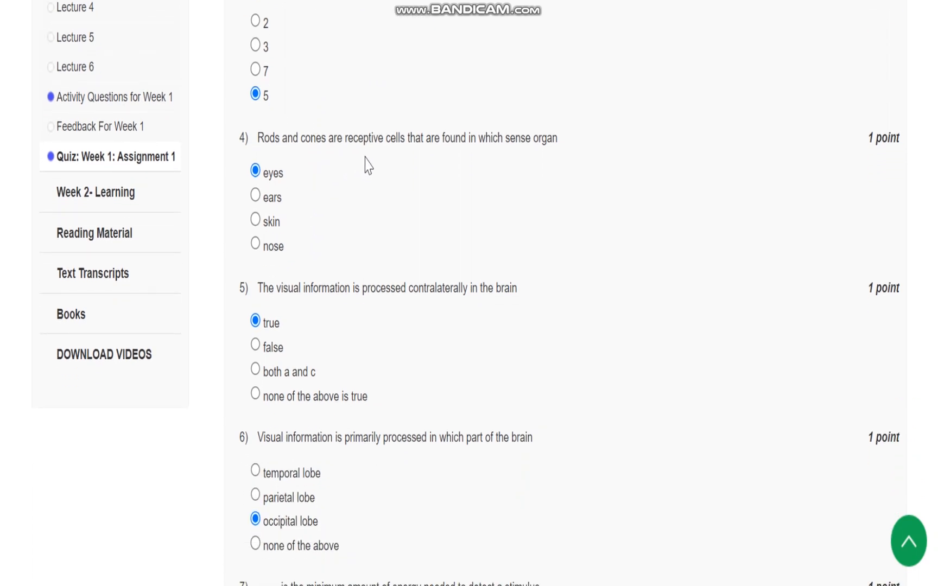
pyautogui.moveTo(399, 178)
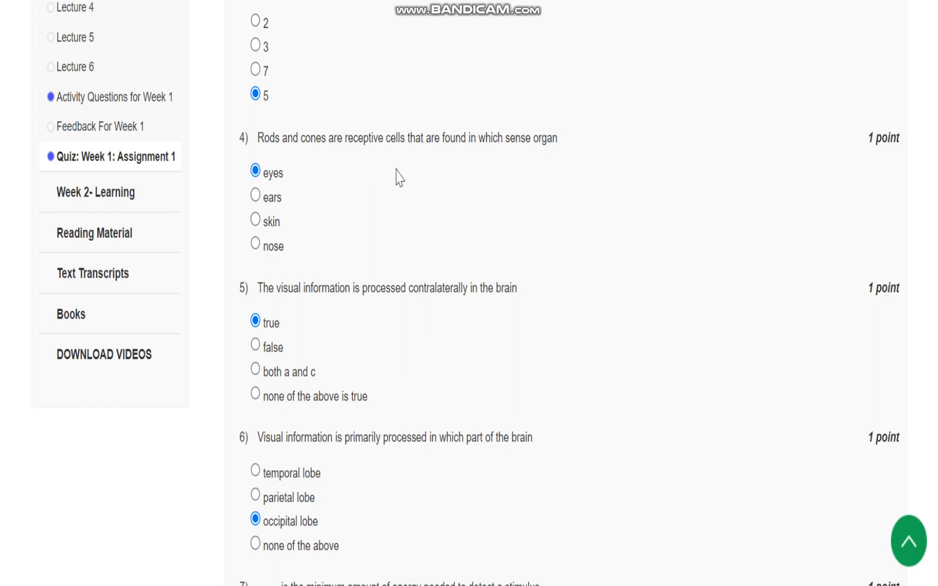
pyautogui.moveTo(467, 166)
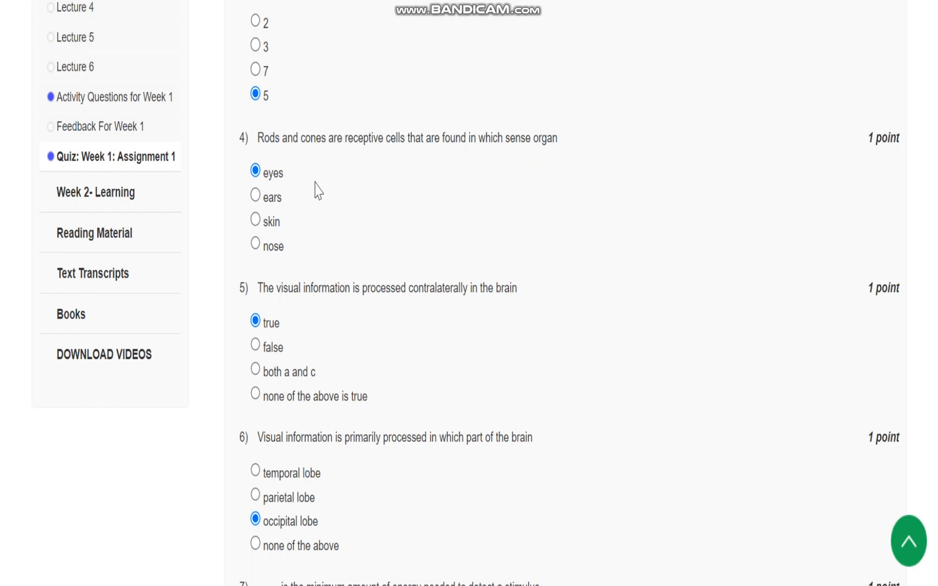
pyautogui.scroll(-3)
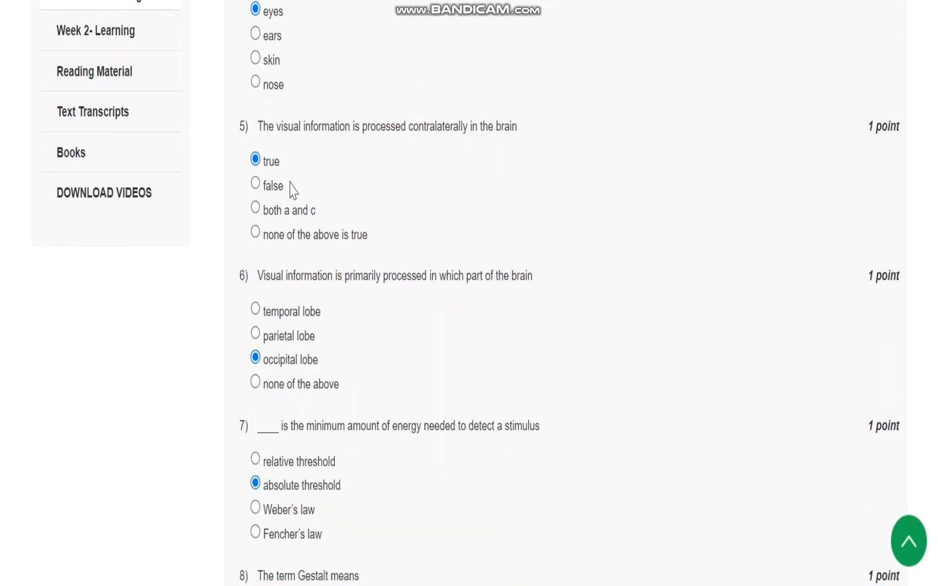
pyautogui.moveTo(444, 157)
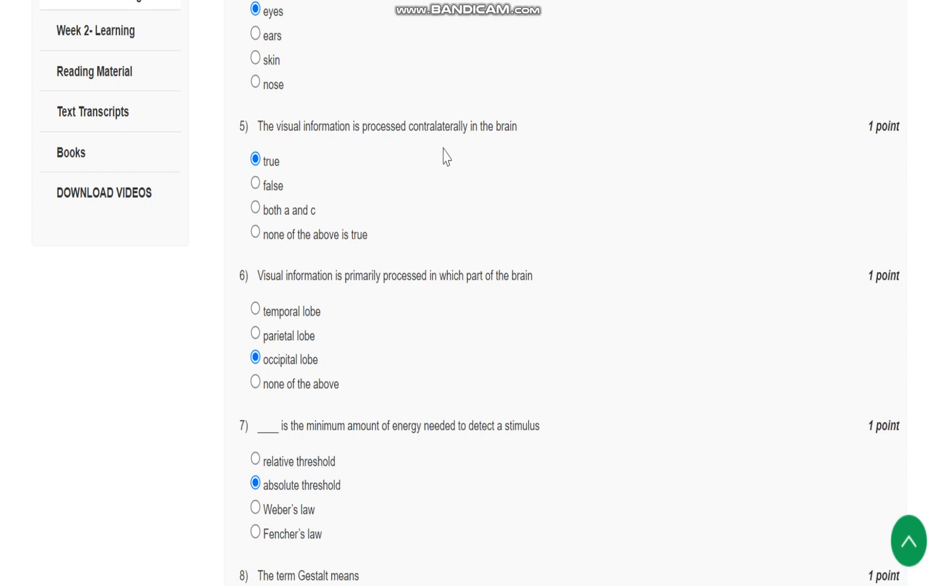
pyautogui.moveTo(294, 180)
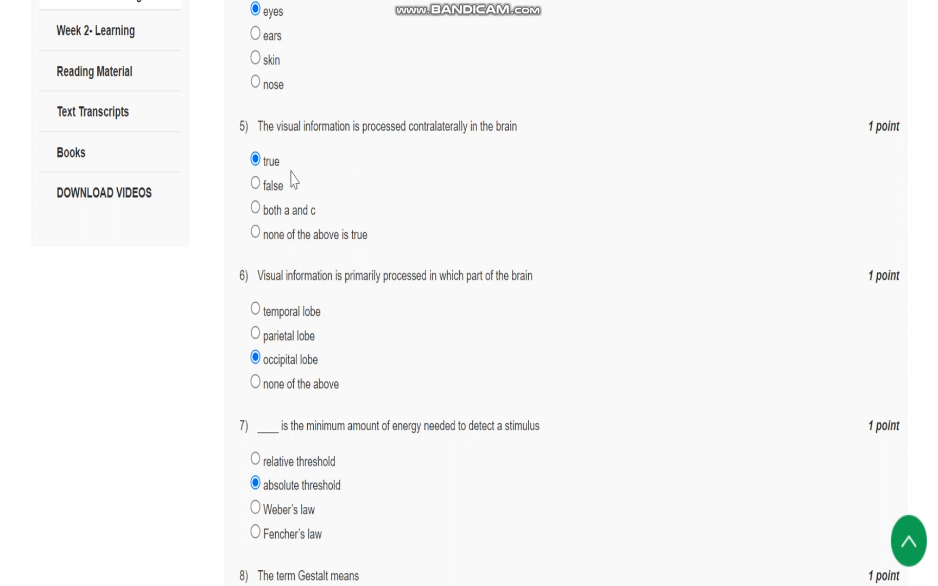
pyautogui.moveTo(394, 209)
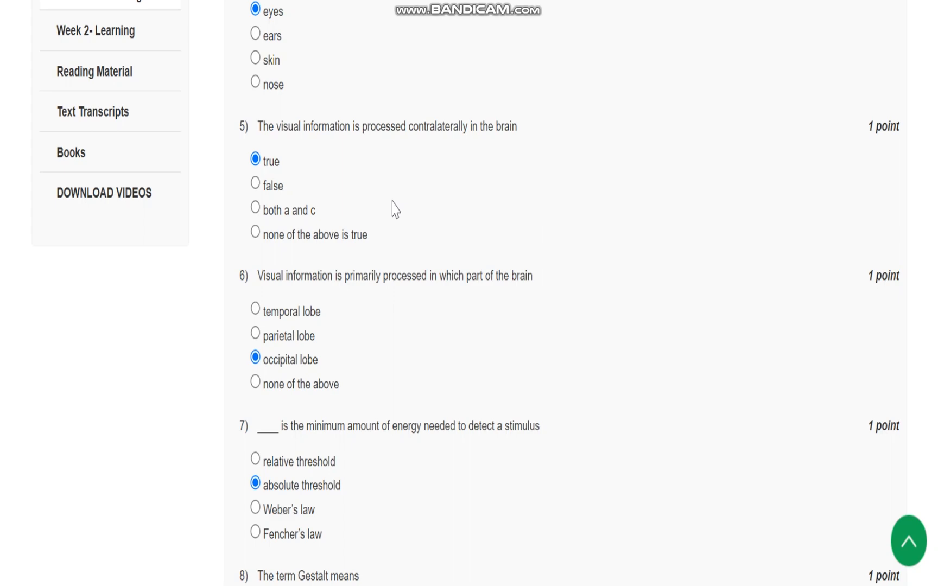
pyautogui.scroll(-3)
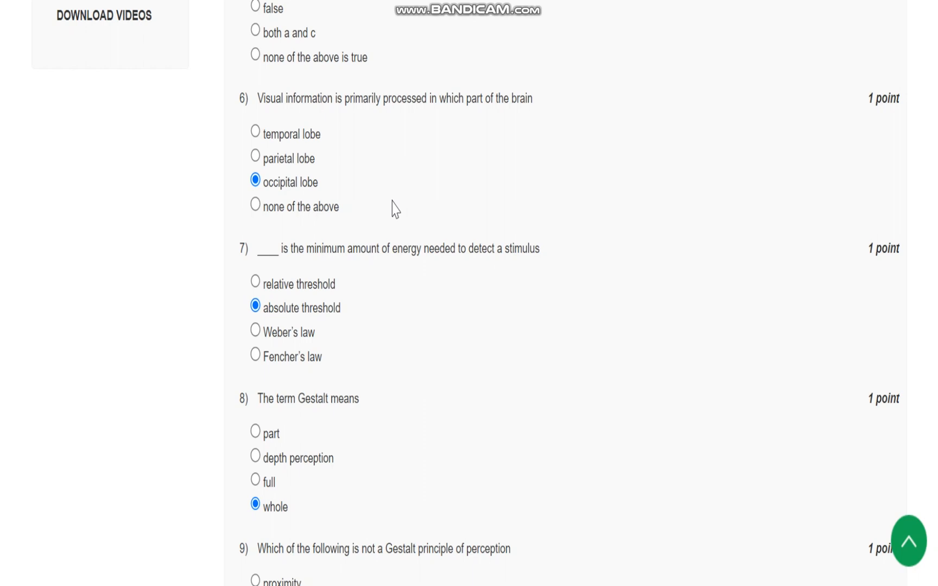
pyautogui.moveTo(287, 218)
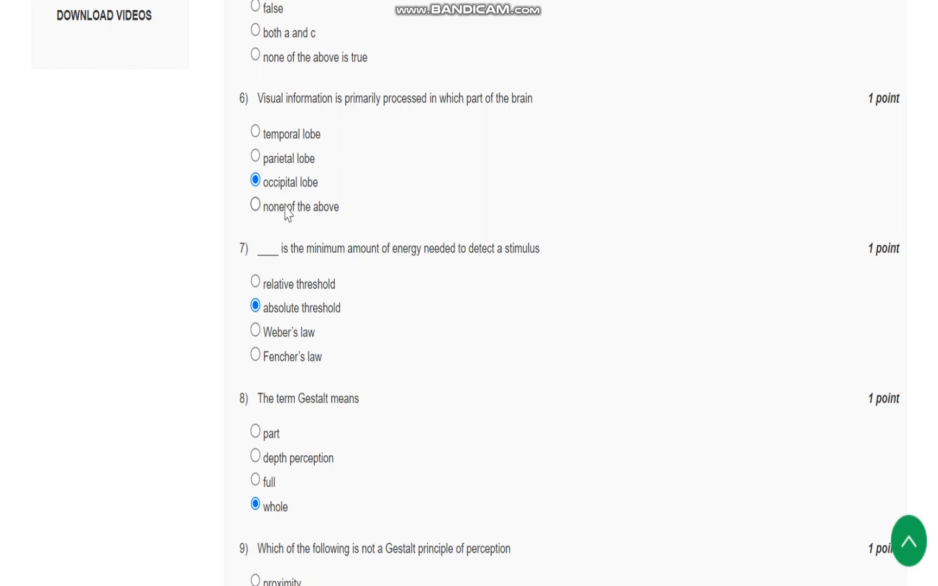
pyautogui.moveTo(278, 201)
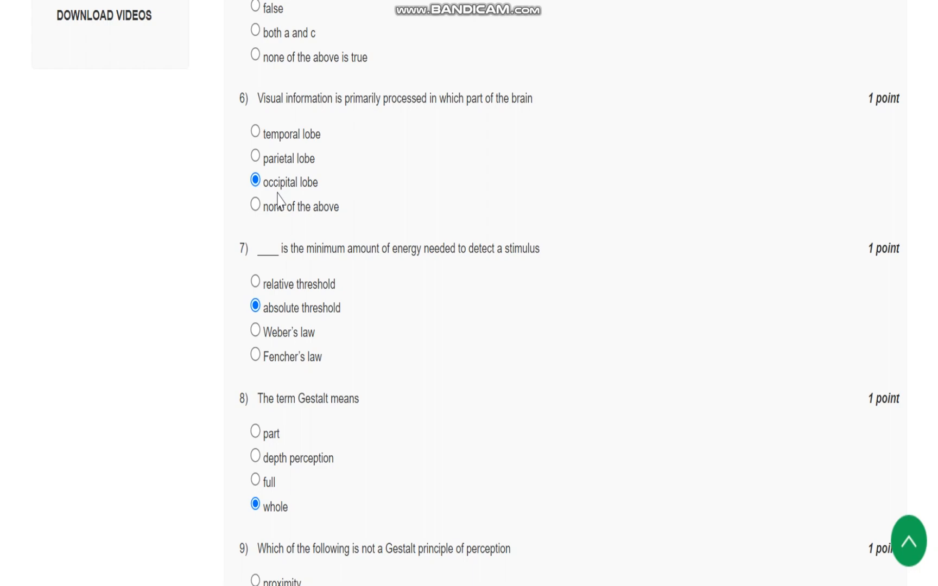
pyautogui.scroll(-3)
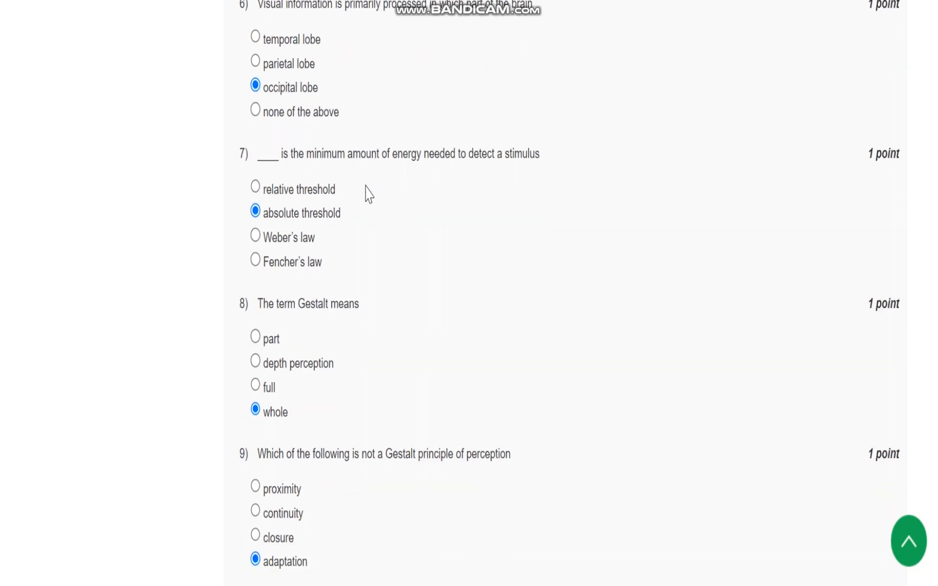
pyautogui.scroll(-3)
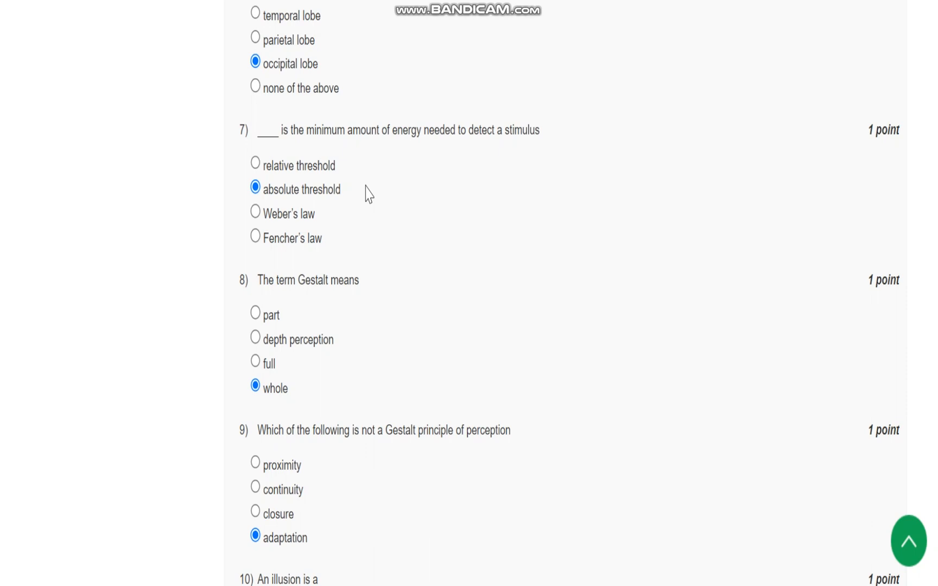
pyautogui.moveTo(365, 219)
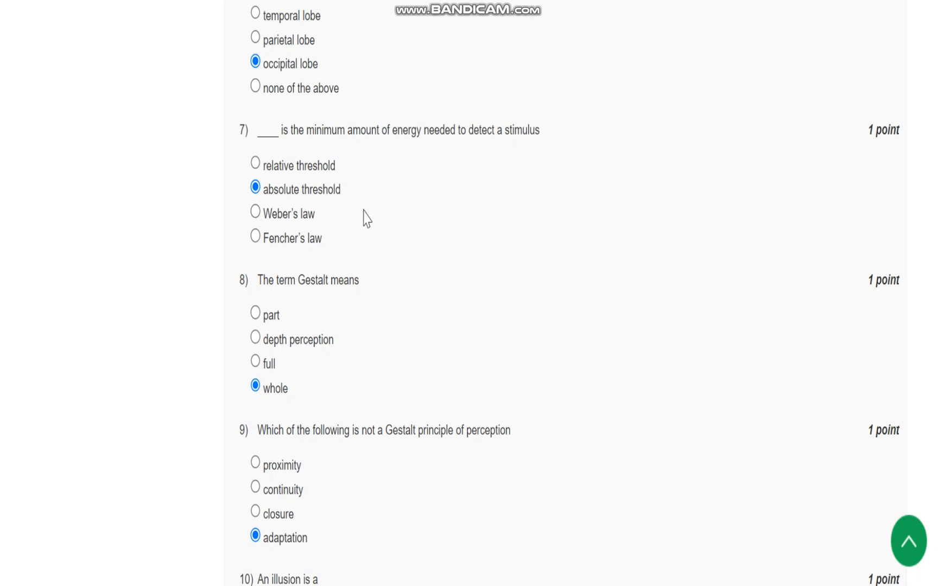
pyautogui.scroll(-3)
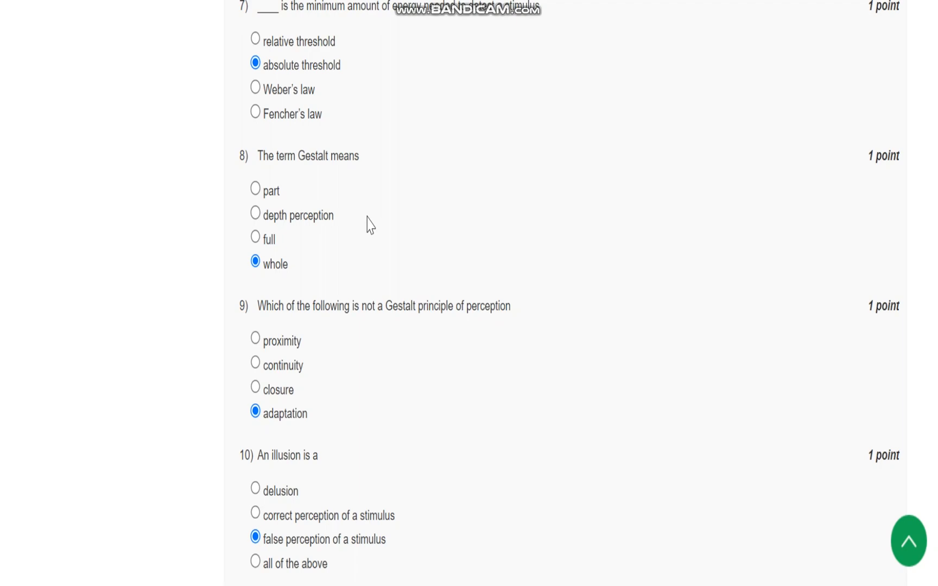
pyautogui.moveTo(302, 284)
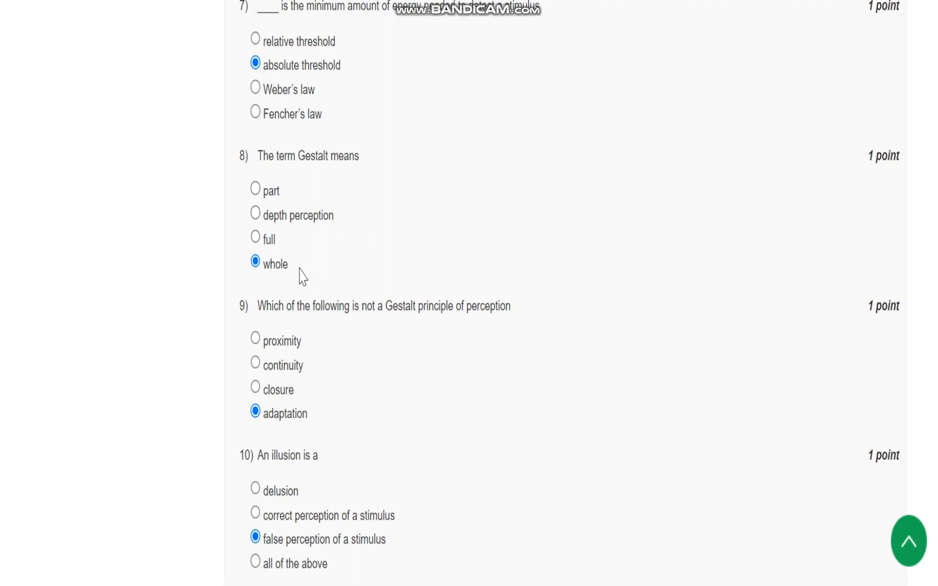
pyautogui.scroll(-3)
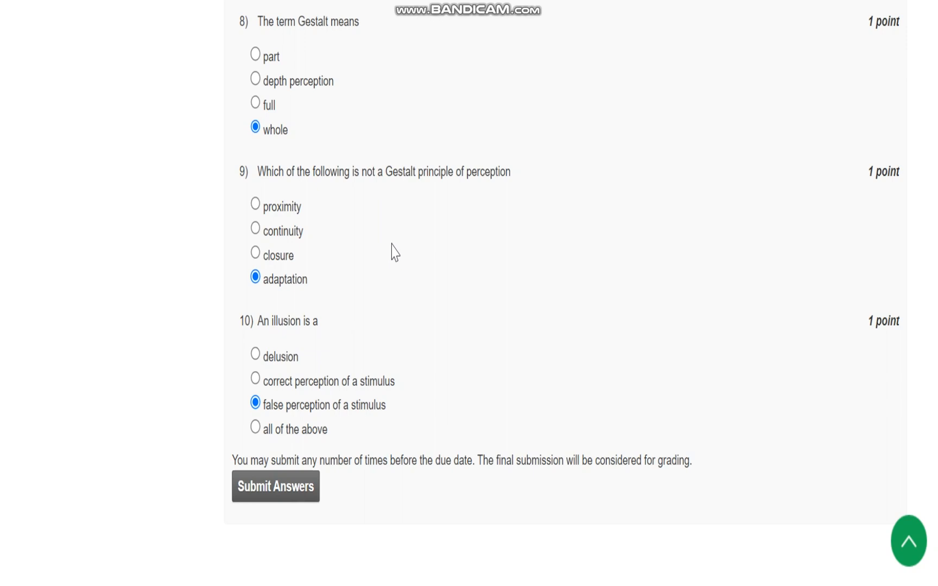
pyautogui.moveTo(401, 243)
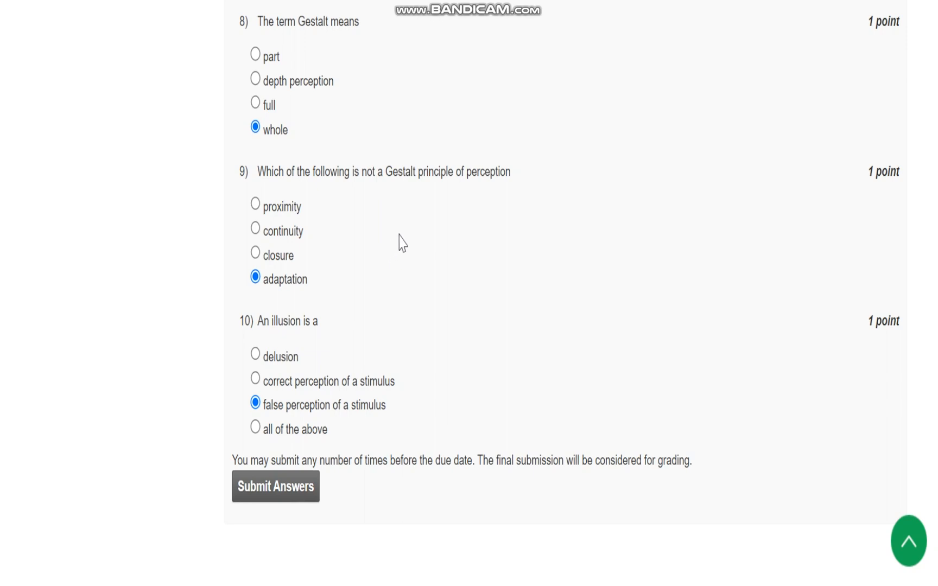
pyautogui.moveTo(313, 286)
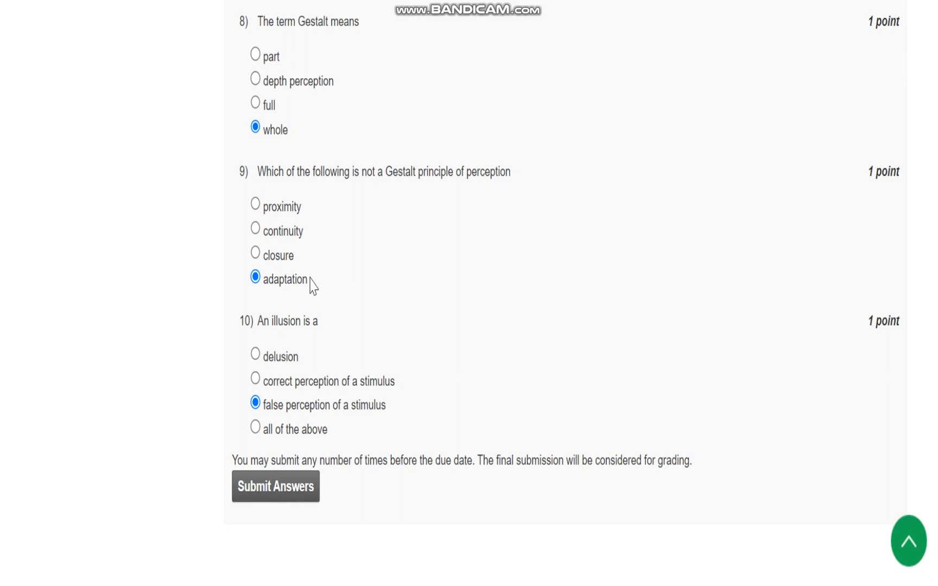
pyautogui.moveTo(456, 282)
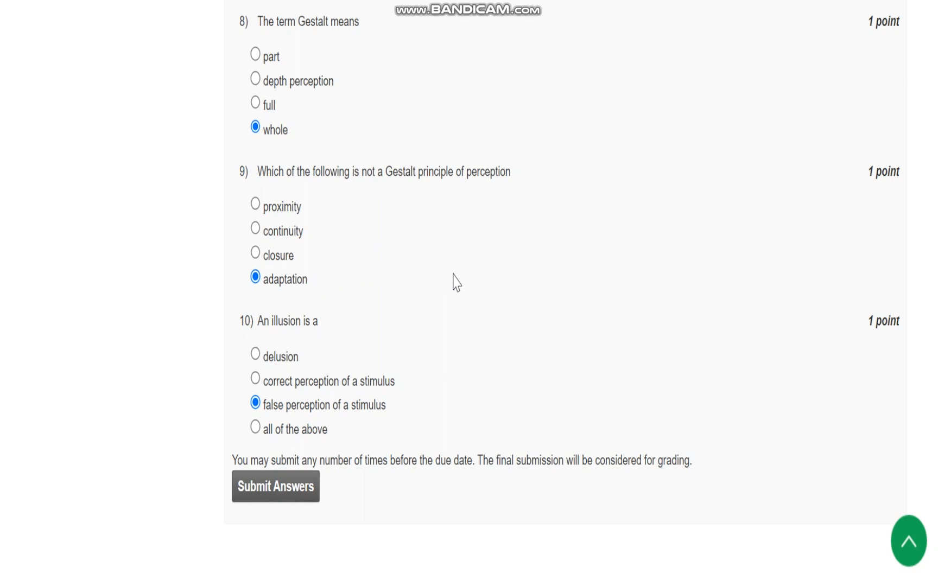
pyautogui.scroll(-3)
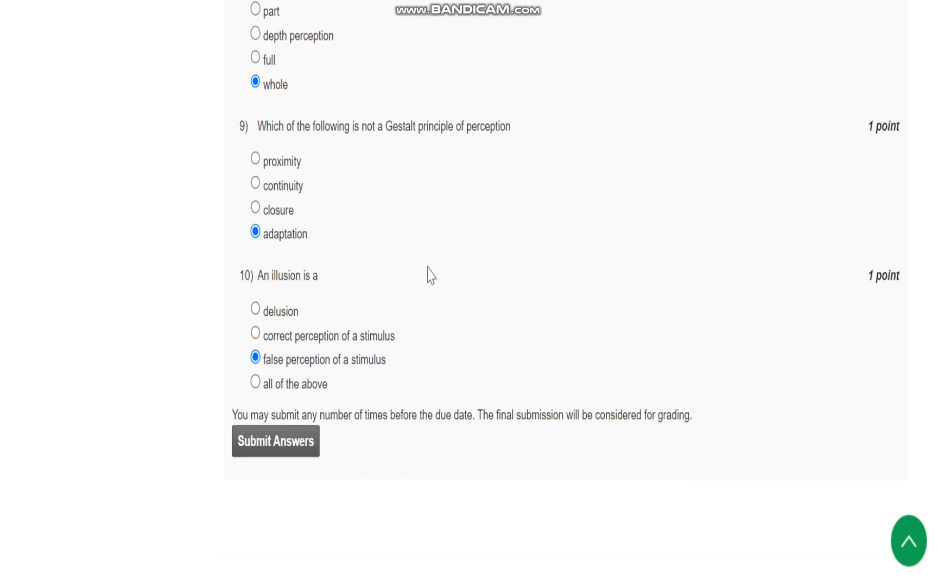
pyautogui.moveTo(300, 307)
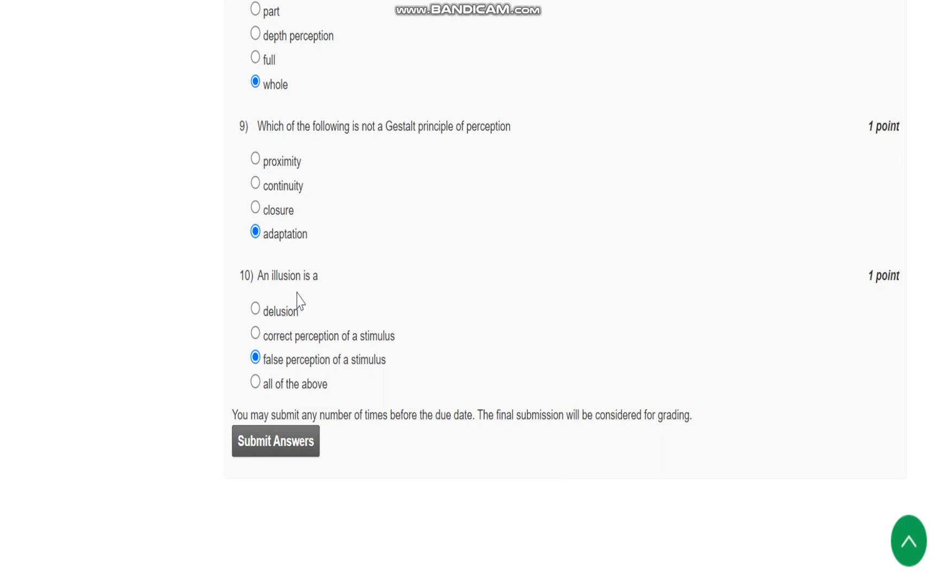
pyautogui.moveTo(373, 371)
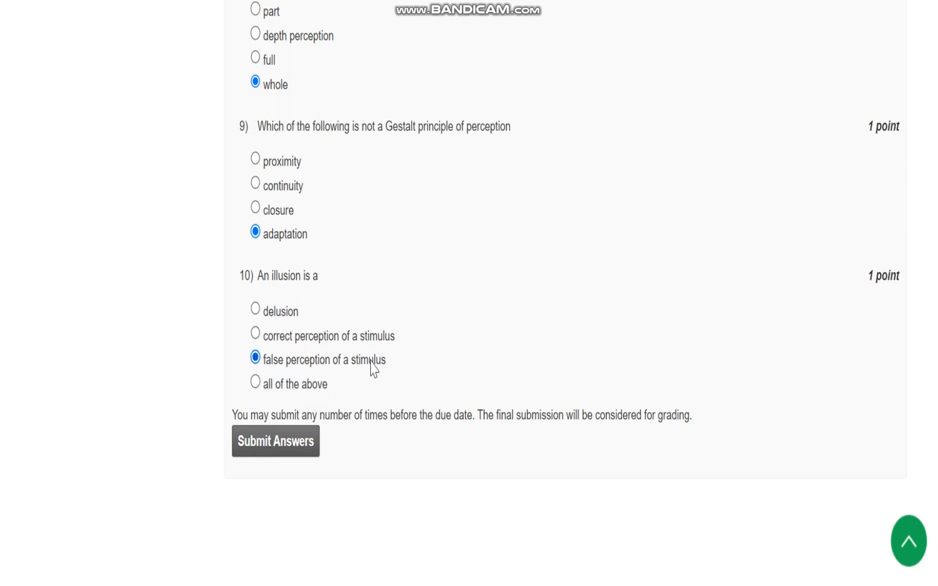